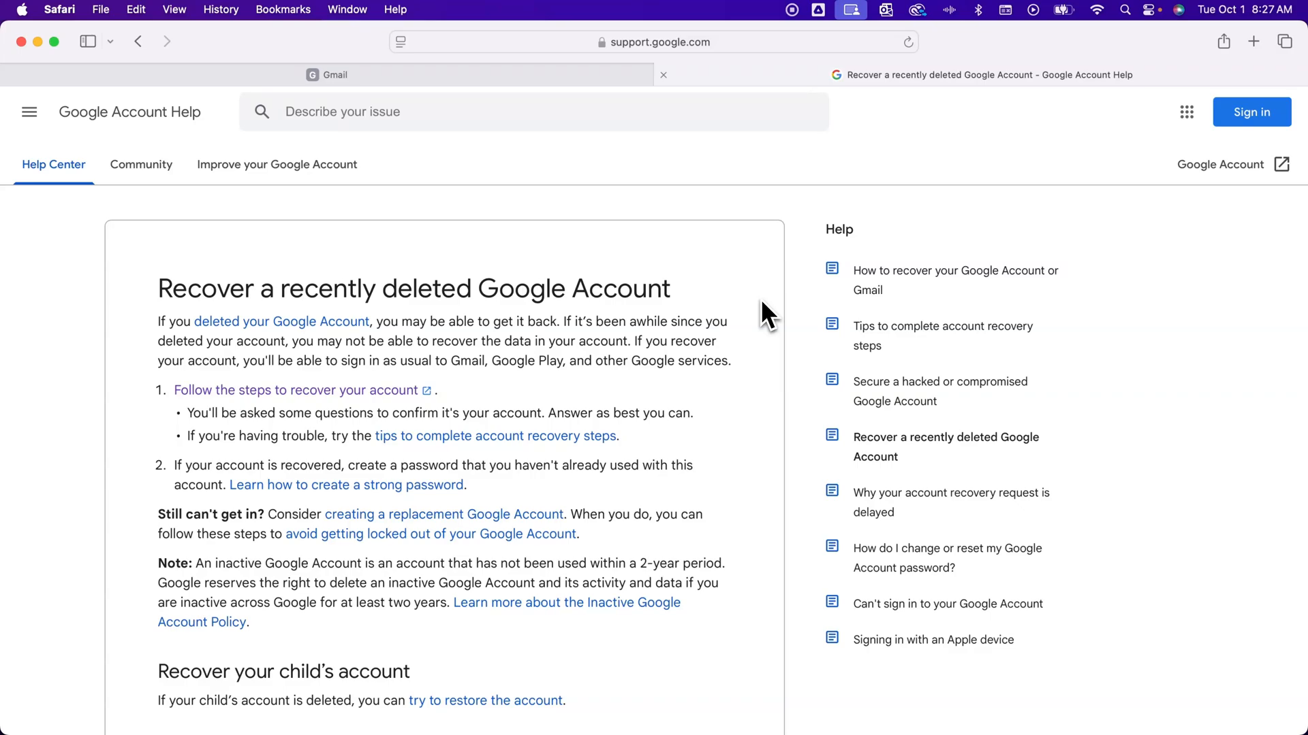
{"action": "mouse_move", "coordinate": [437, 393]}
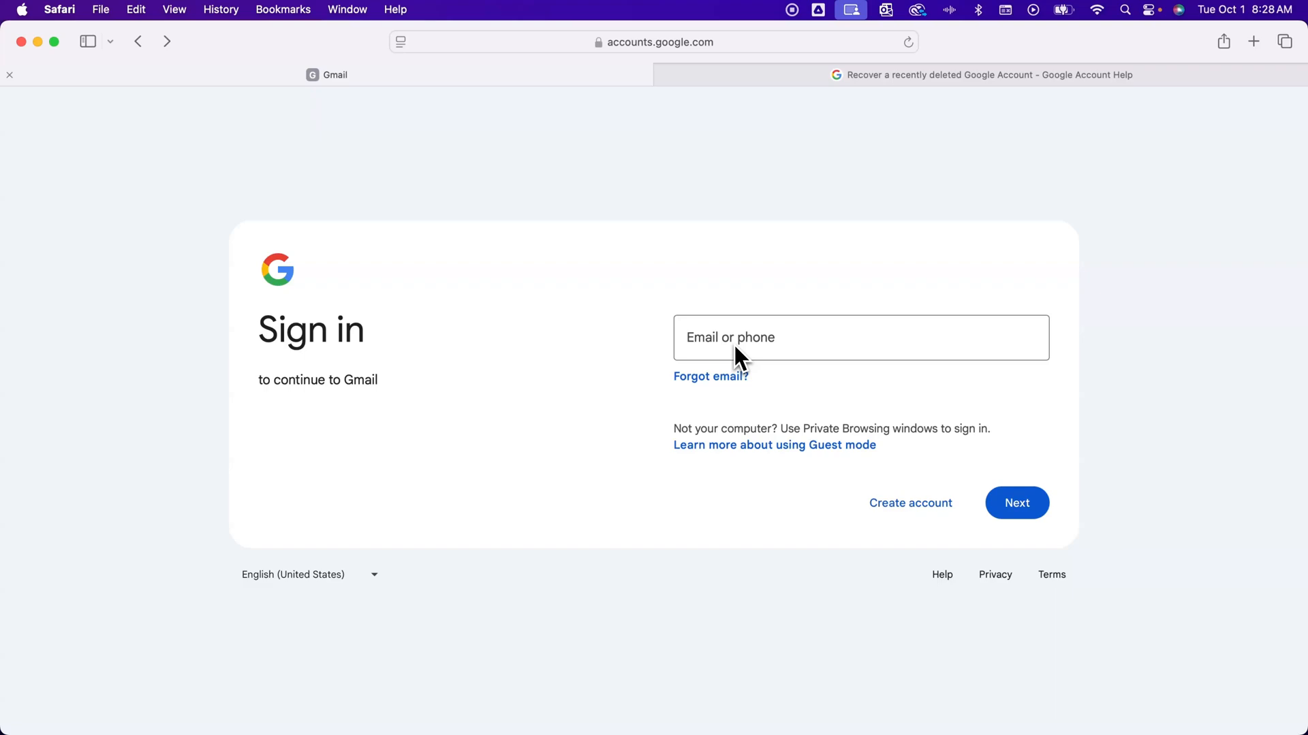
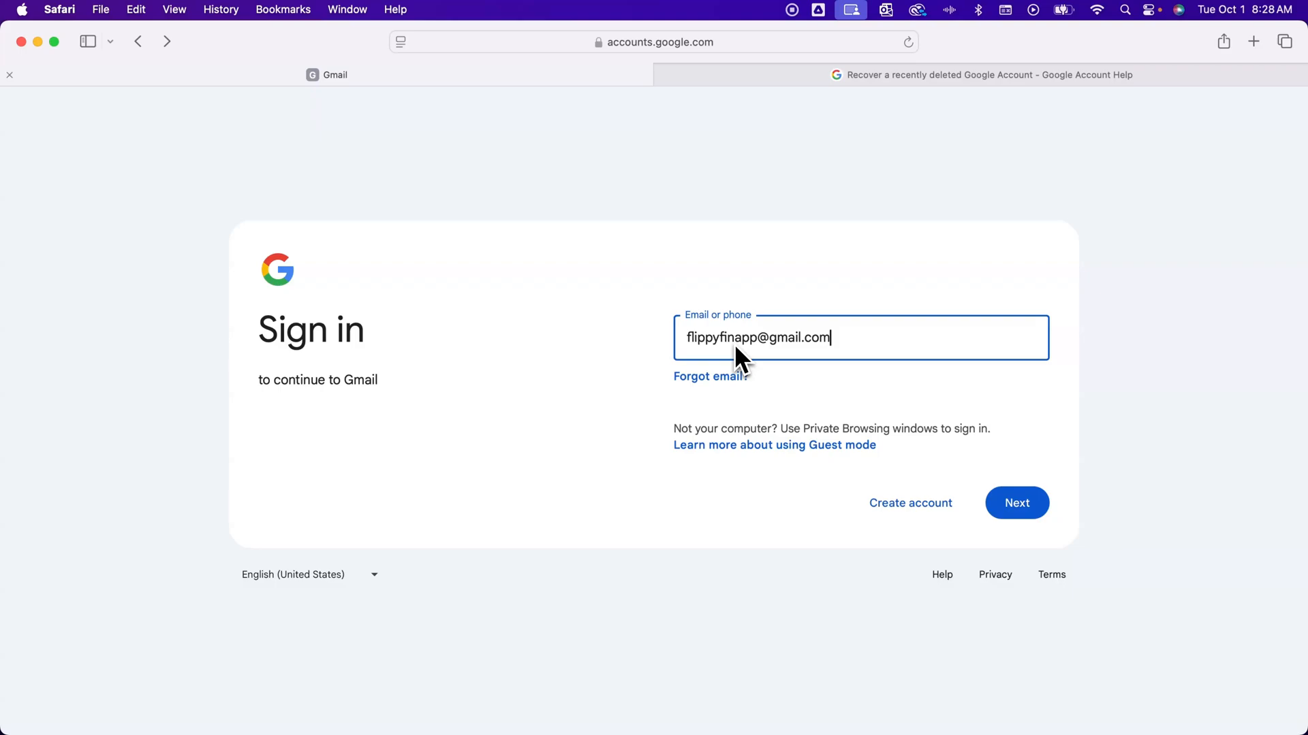
Enter the deleted account's 'flipp…' Gmail address on the sign-in page and submit it
{"action": "left_click", "coordinate": [1015, 503]}
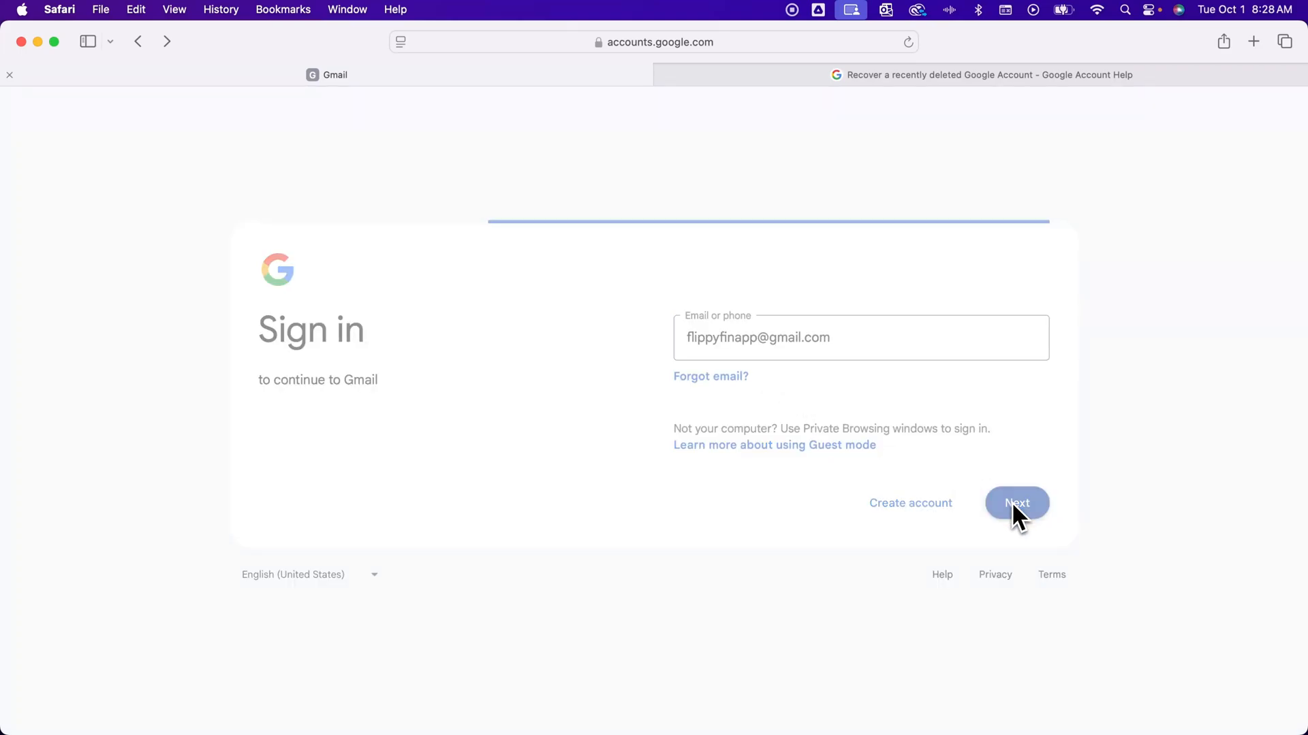
Continue past the Account deleted notice to start restoring the recently deleted account
{"action": "left_click", "coordinate": [1017, 503]}
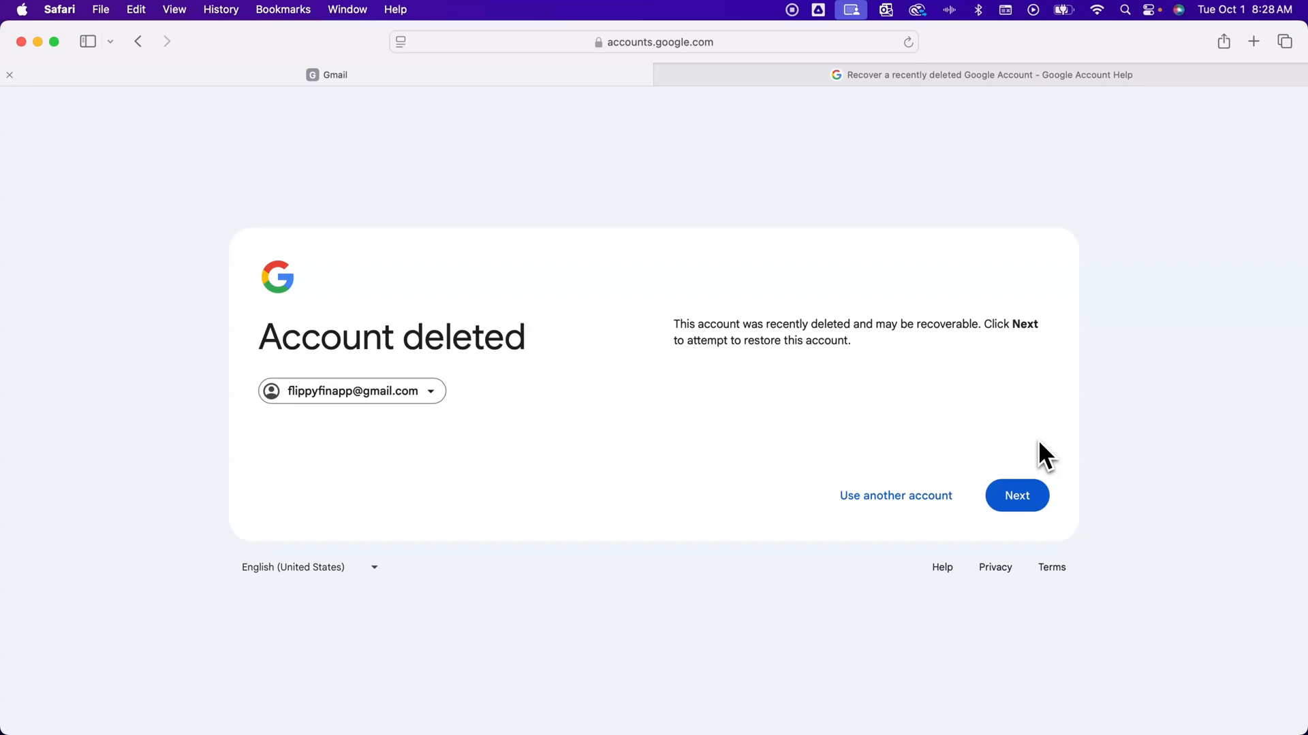
{"action": "mouse_move", "coordinate": [1033, 450]}
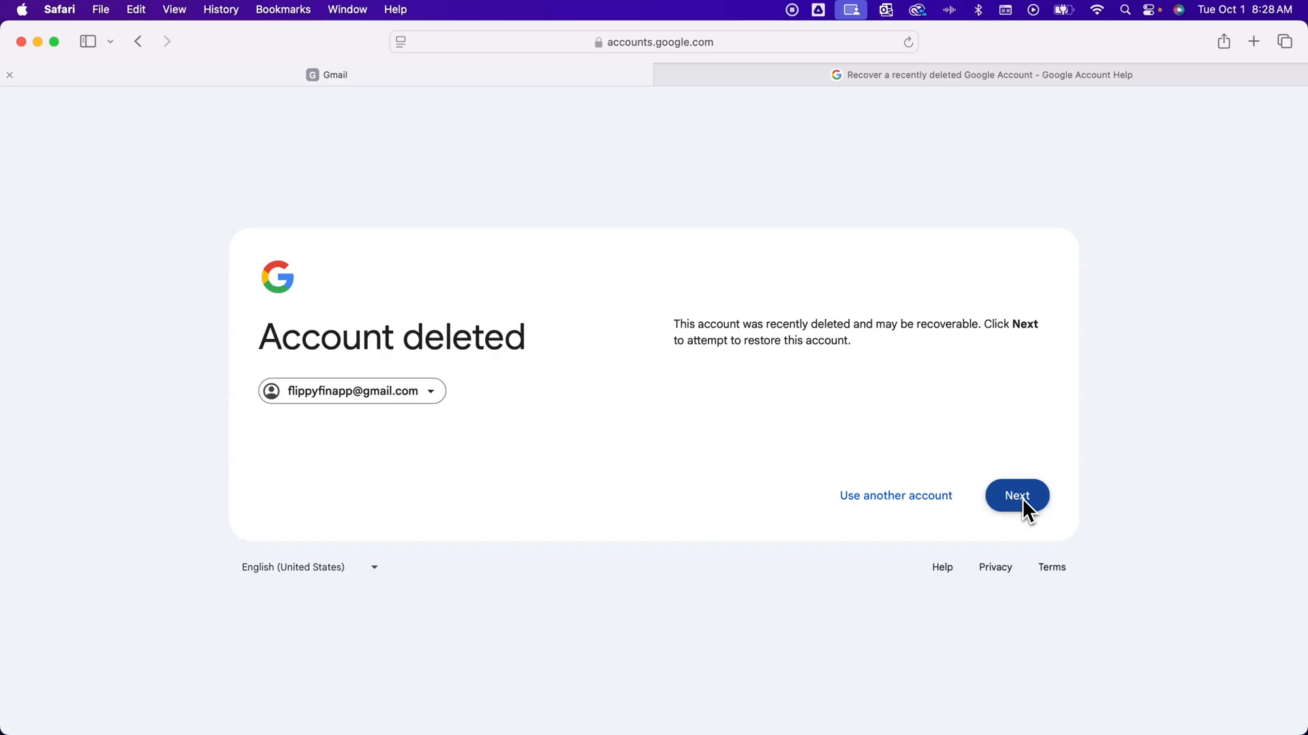
{"action": "left_click", "coordinate": [1016, 495]}
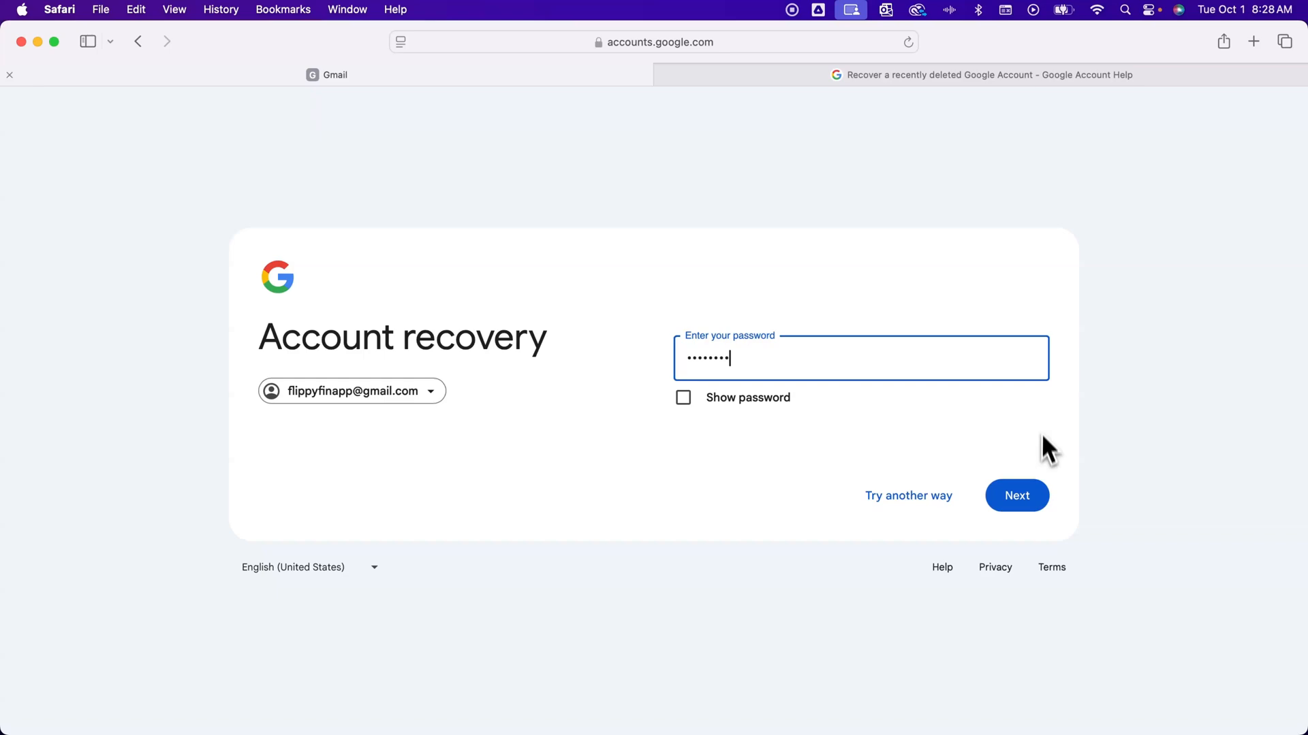
{"action": "mouse_move", "coordinate": [907, 495]}
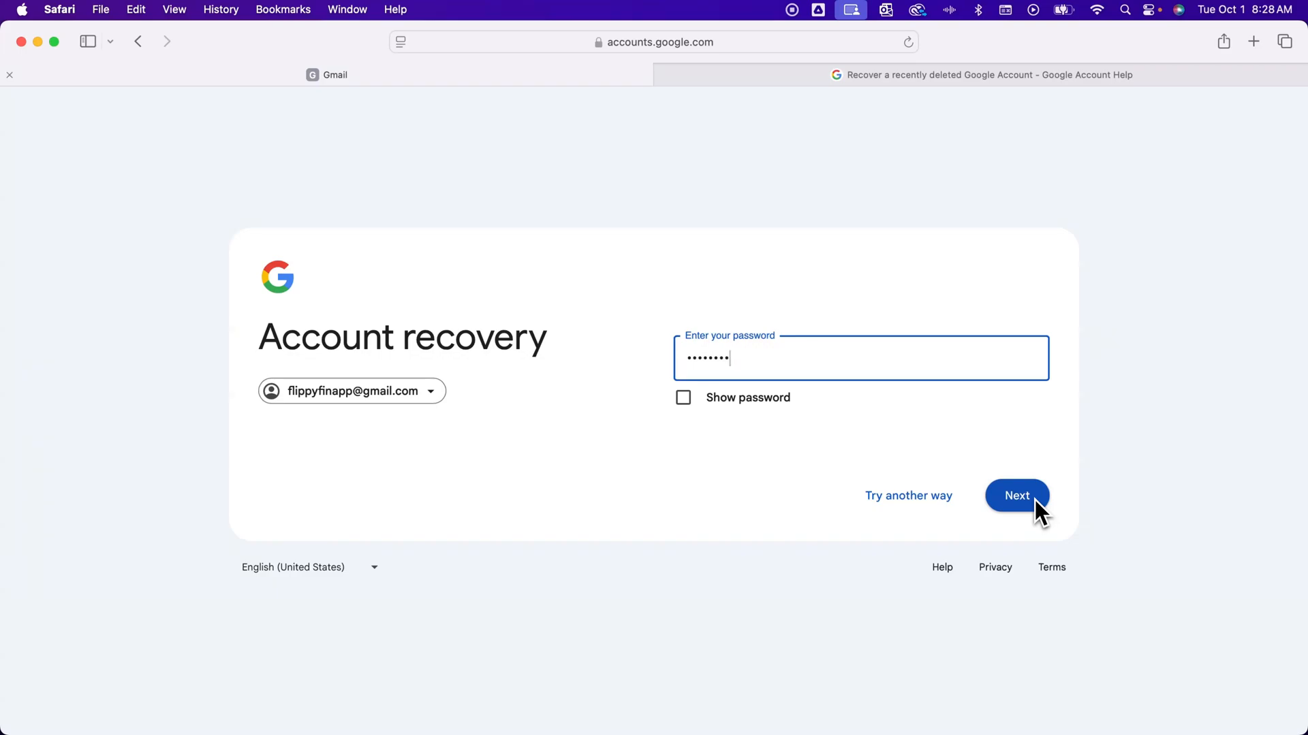
Submit the account password on the recovery page to verify ownership
{"action": "left_click", "coordinate": [1015, 495]}
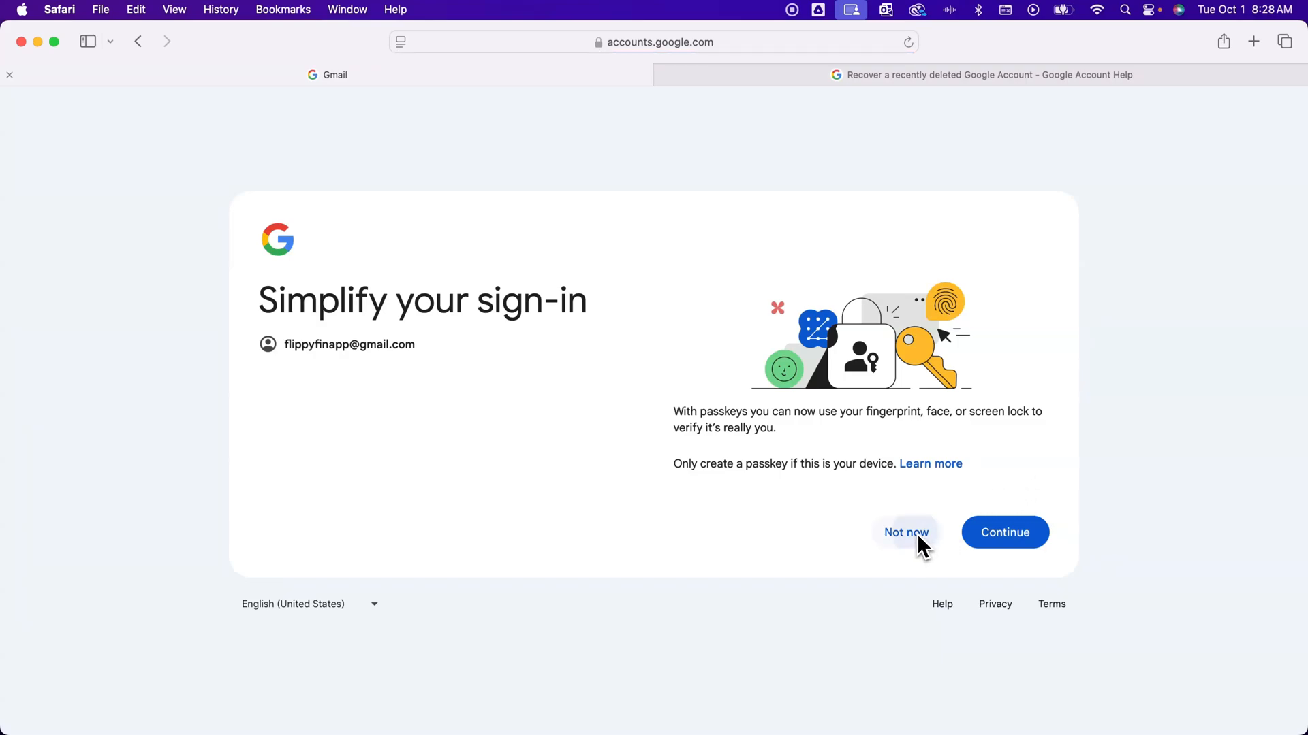
Decline the passkey prompt and continue from the Success page into the Gmail inbox
{"action": "left_click", "coordinate": [906, 532]}
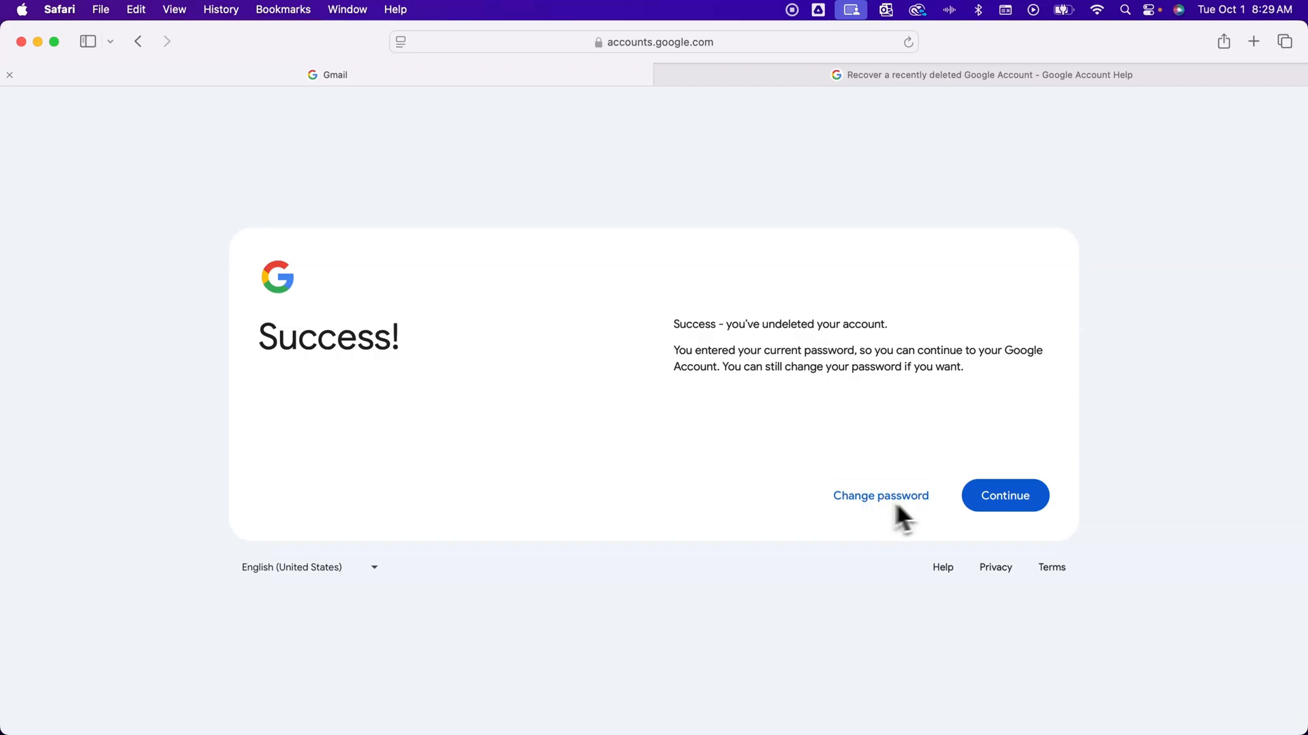
{"action": "left_click", "coordinate": [1004, 495]}
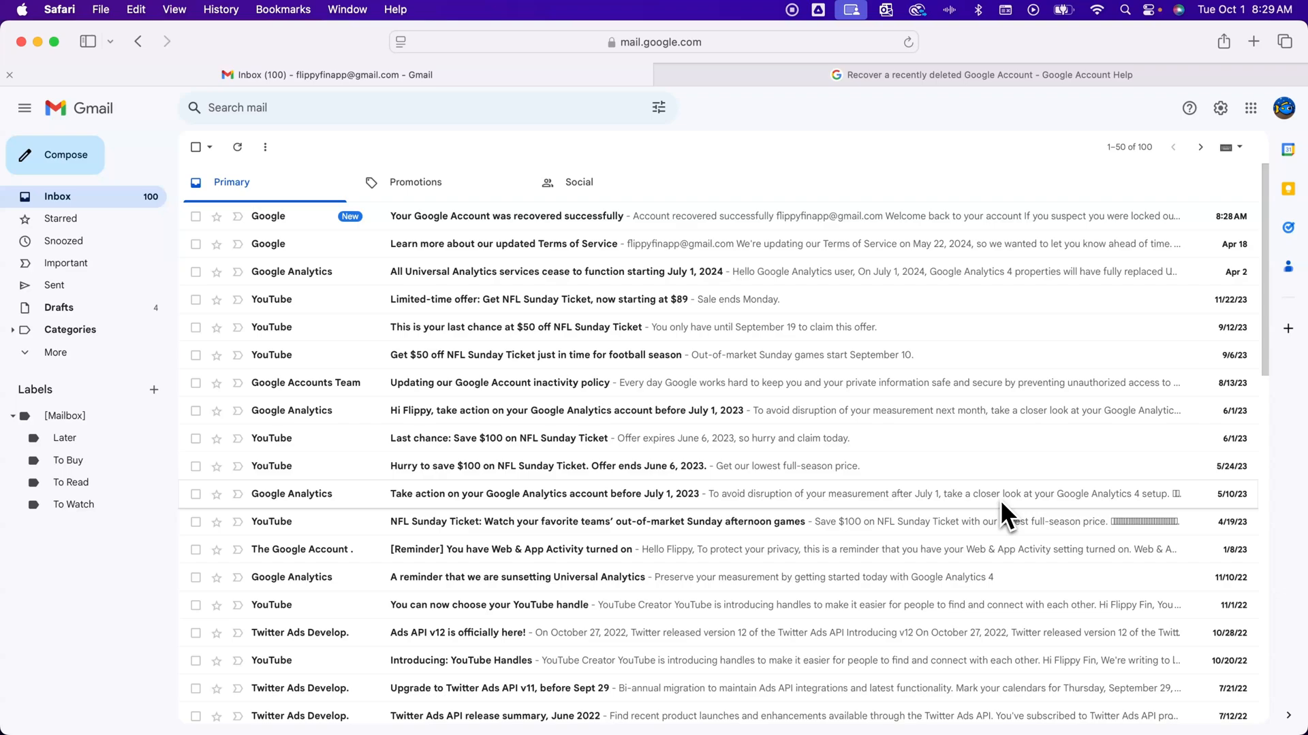
{"action": "mouse_move", "coordinate": [1034, 183]}
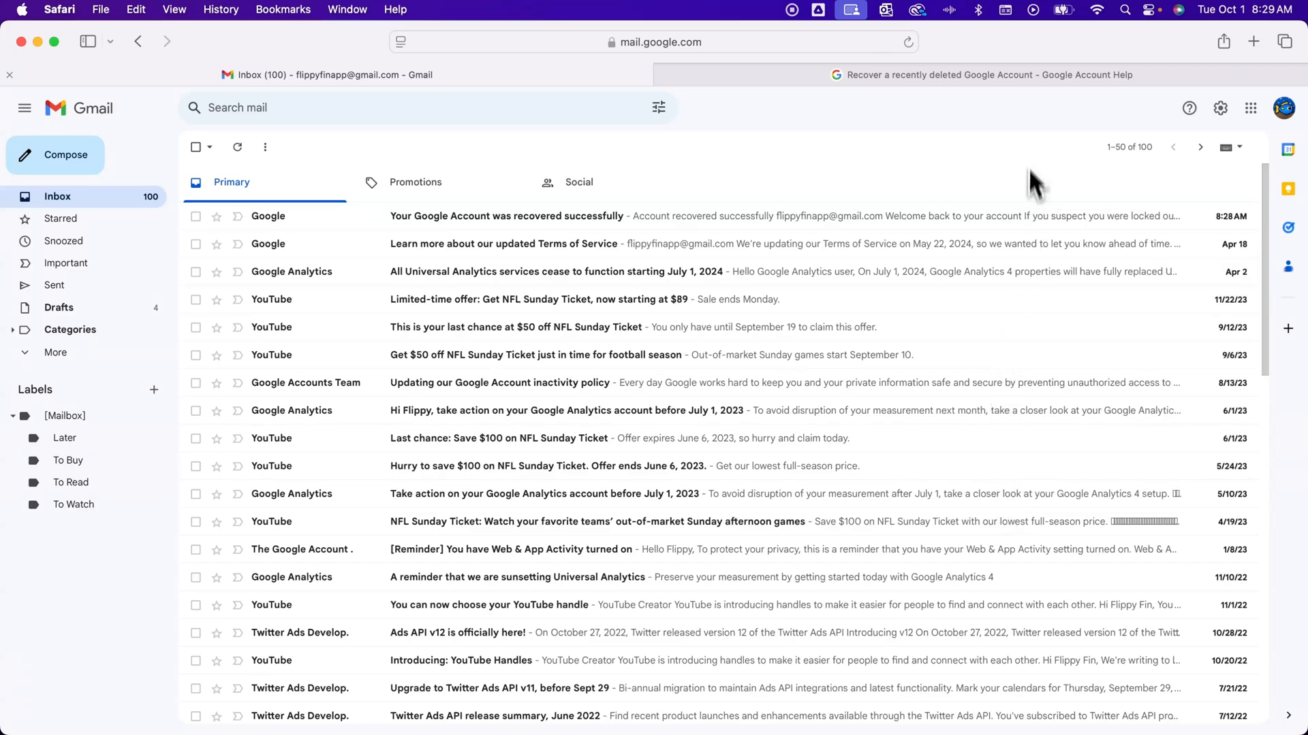
Visit the Account recovery page, then go back to the 'Recover a recently deleted Google Account' help article
{"action": "left_click", "coordinate": [984, 74]}
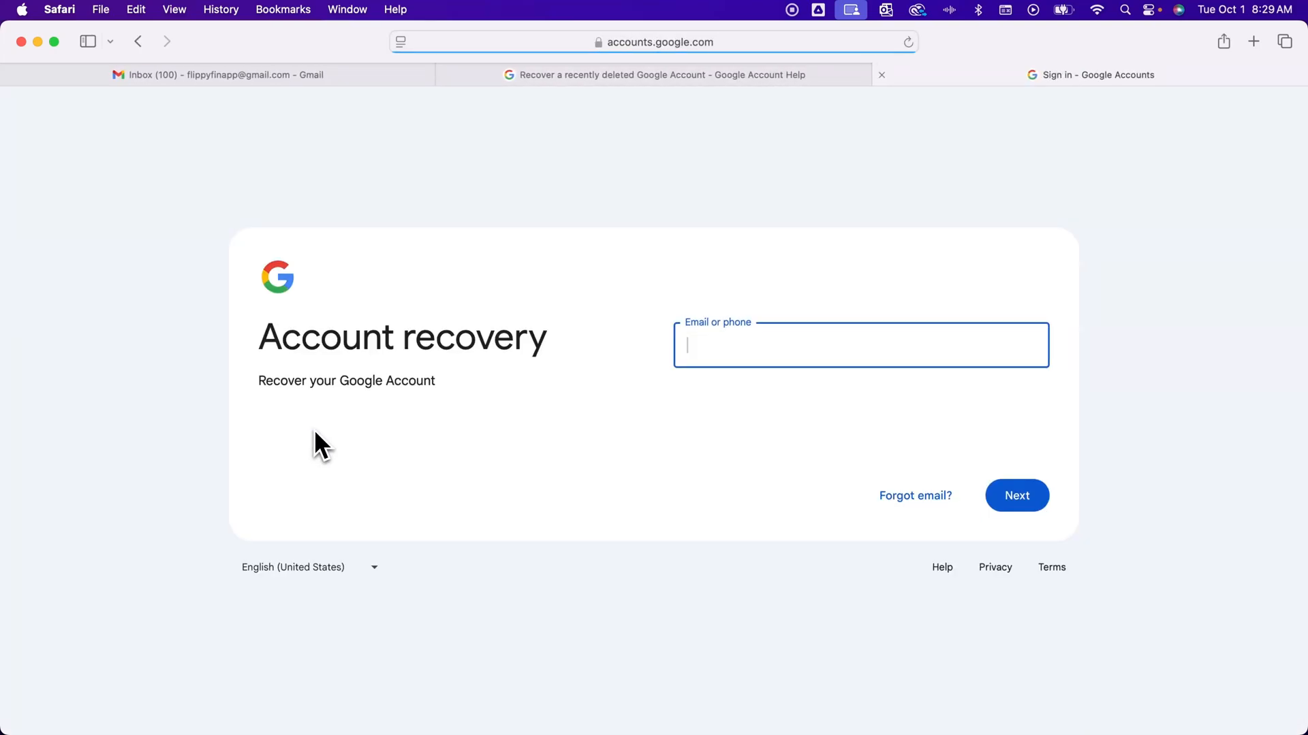
{"action": "mouse_move", "coordinate": [521, 405]}
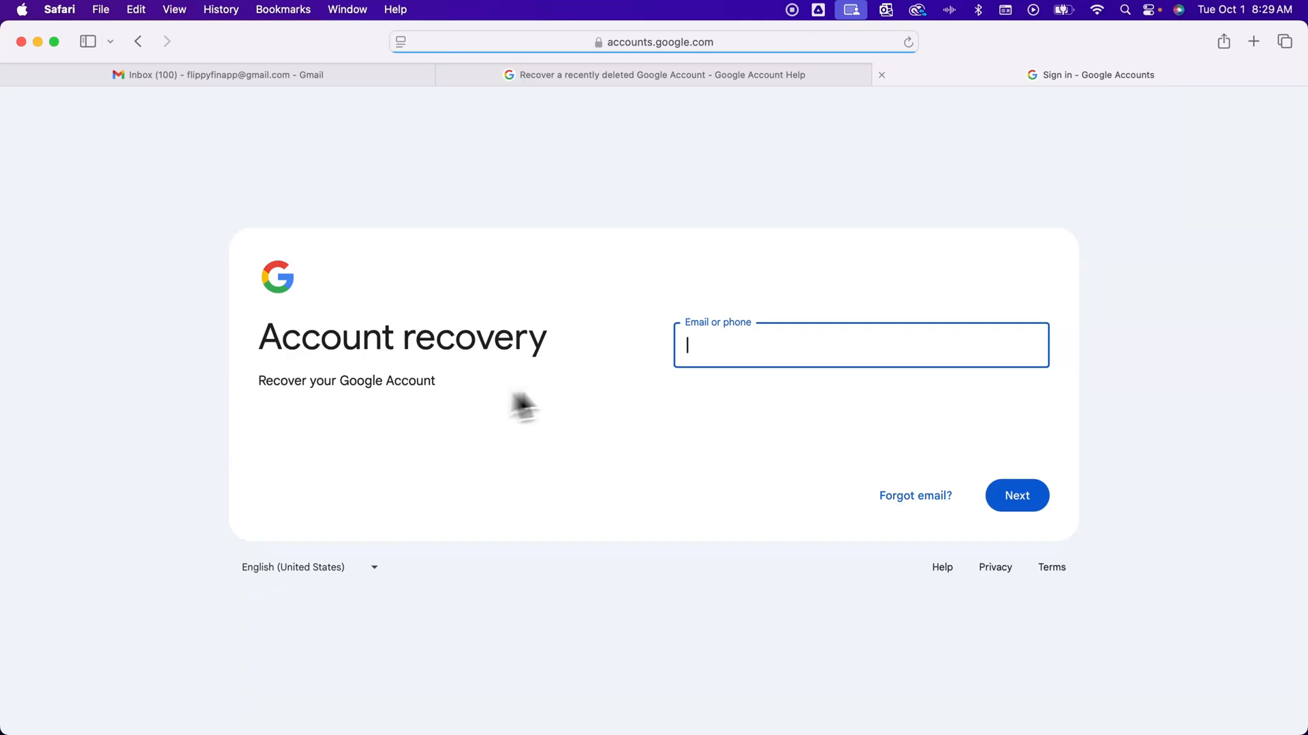
{"action": "mouse_move", "coordinate": [732, 369]}
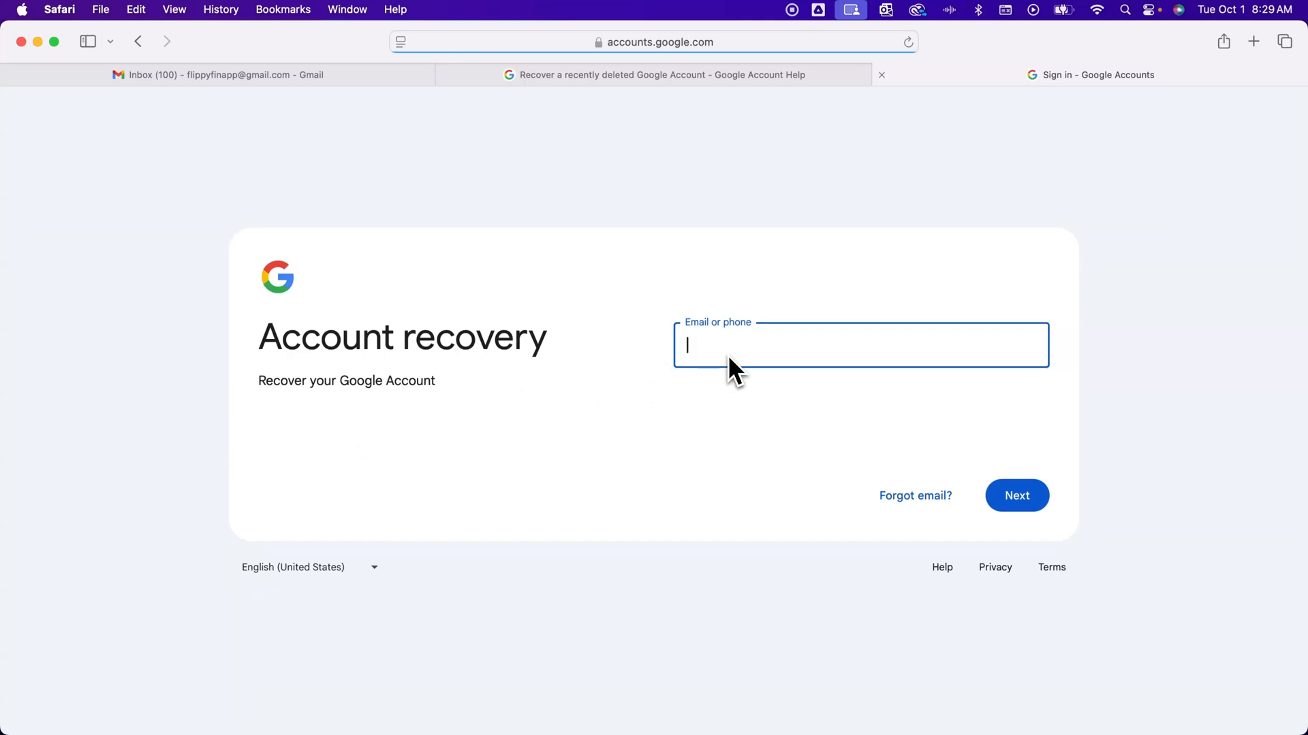
{"action": "mouse_move", "coordinate": [817, 425]}
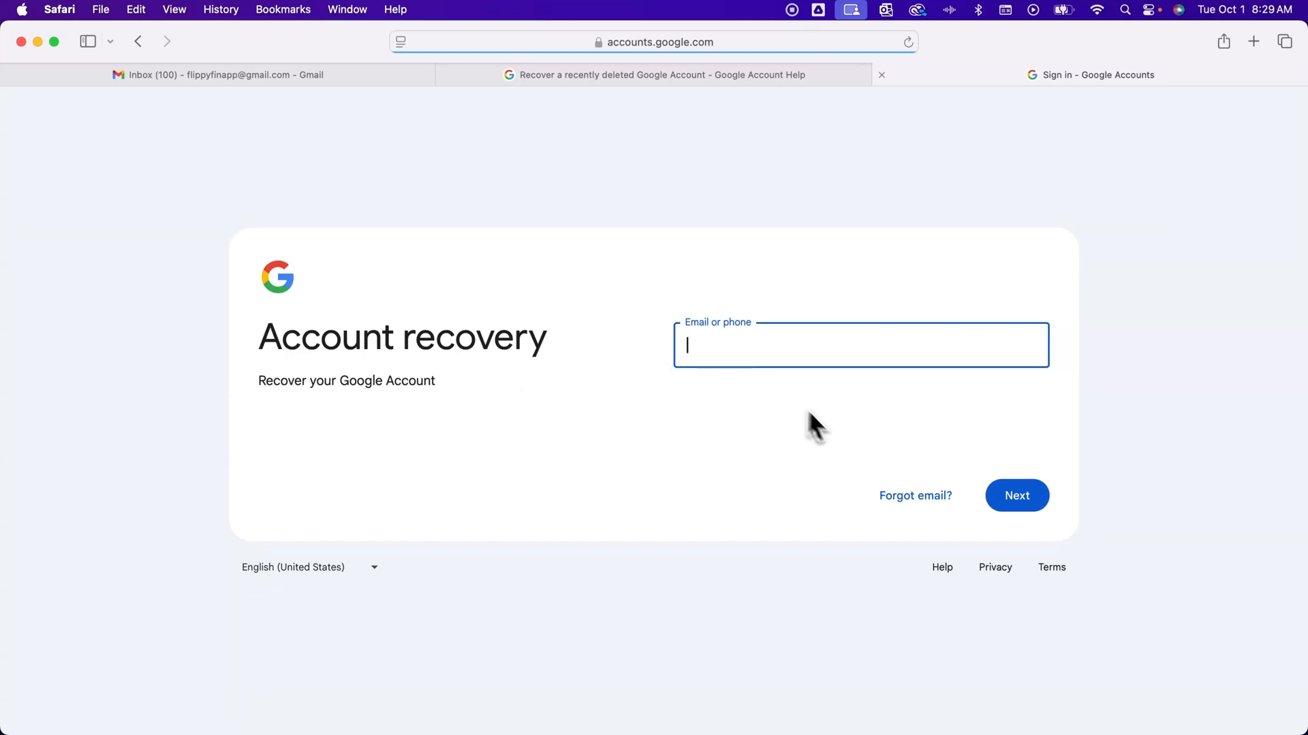
{"action": "mouse_move", "coordinate": [915, 506]}
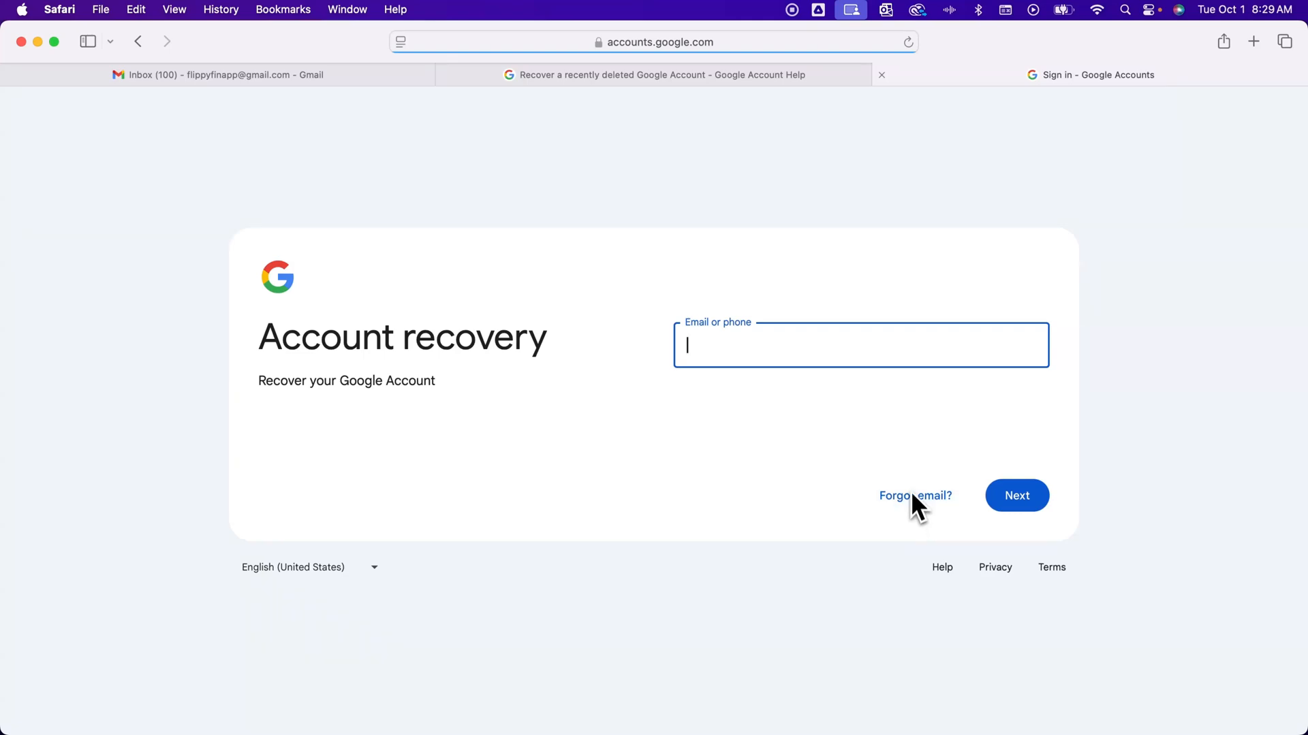
{"action": "mouse_move", "coordinate": [905, 467]}
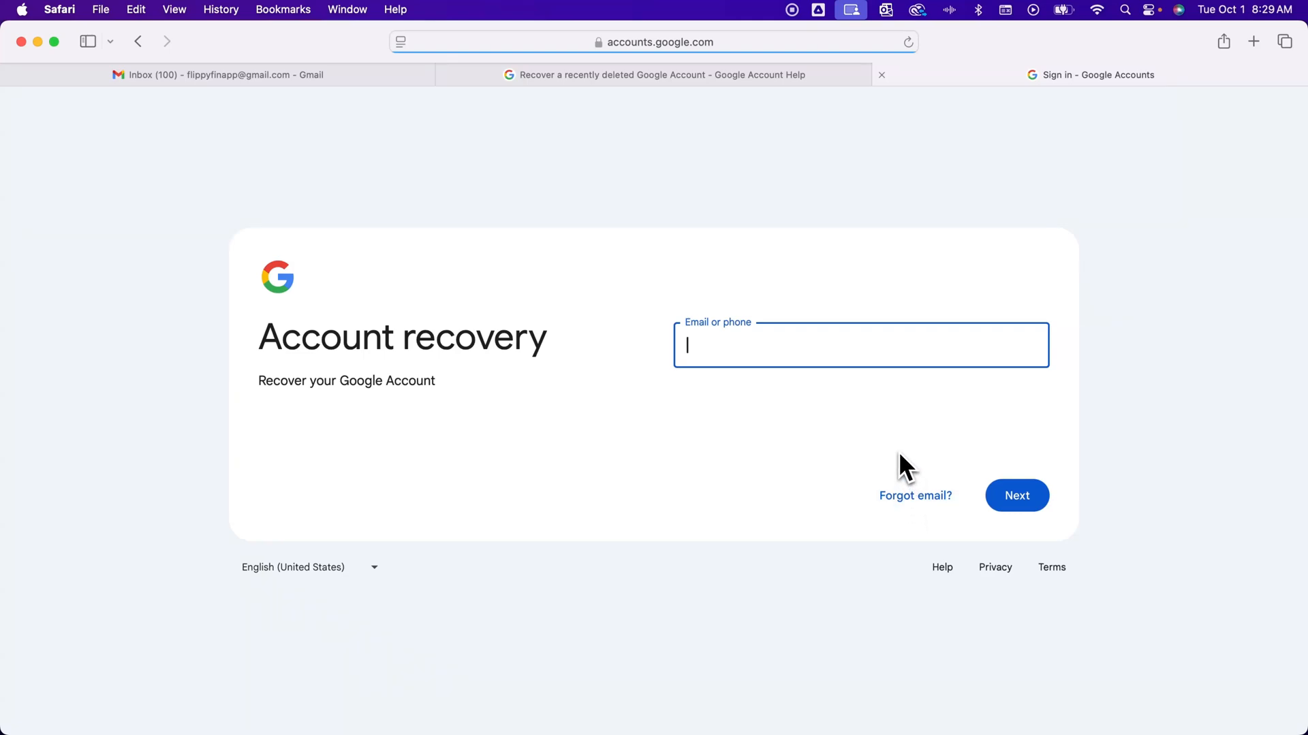
{"action": "mouse_move", "coordinate": [867, 413]}
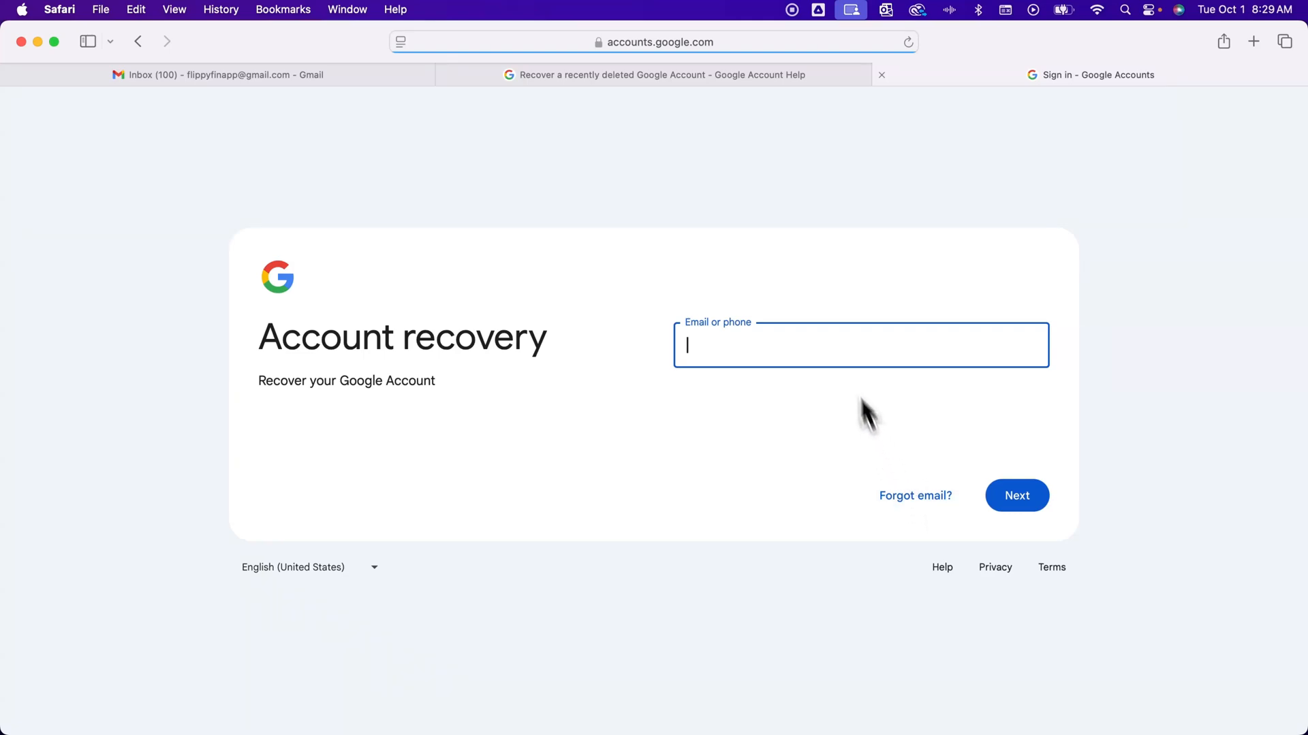
{"action": "left_click", "coordinate": [654, 74]}
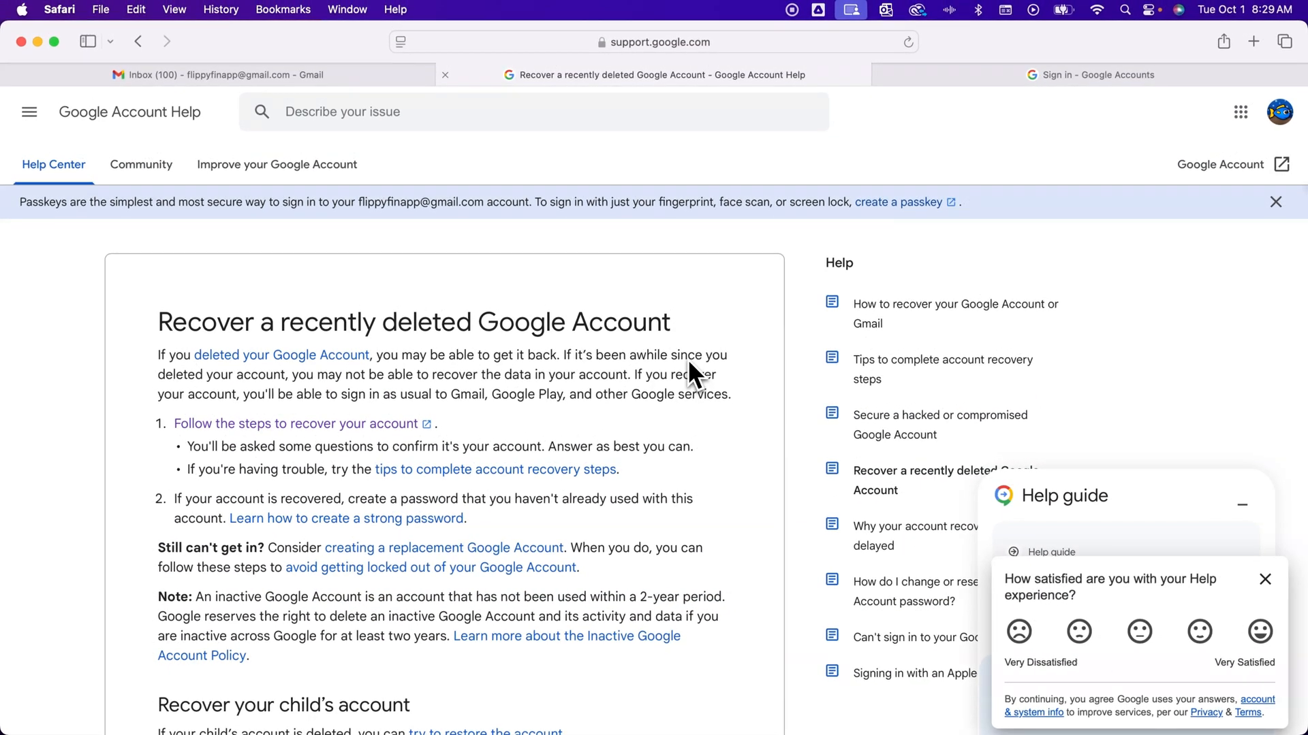
{"action": "scroll", "scroll_direction": "down", "scroll_amount": 3}
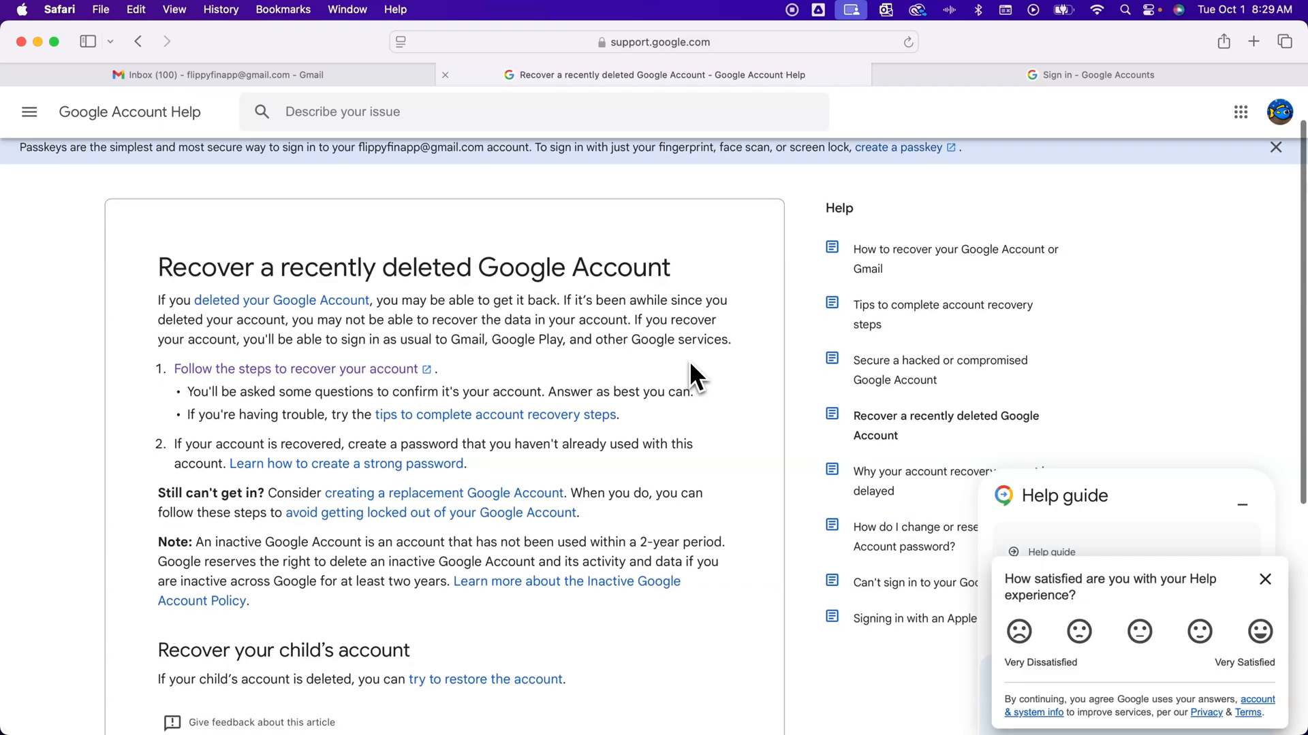
{"action": "left_click", "coordinate": [1274, 148]}
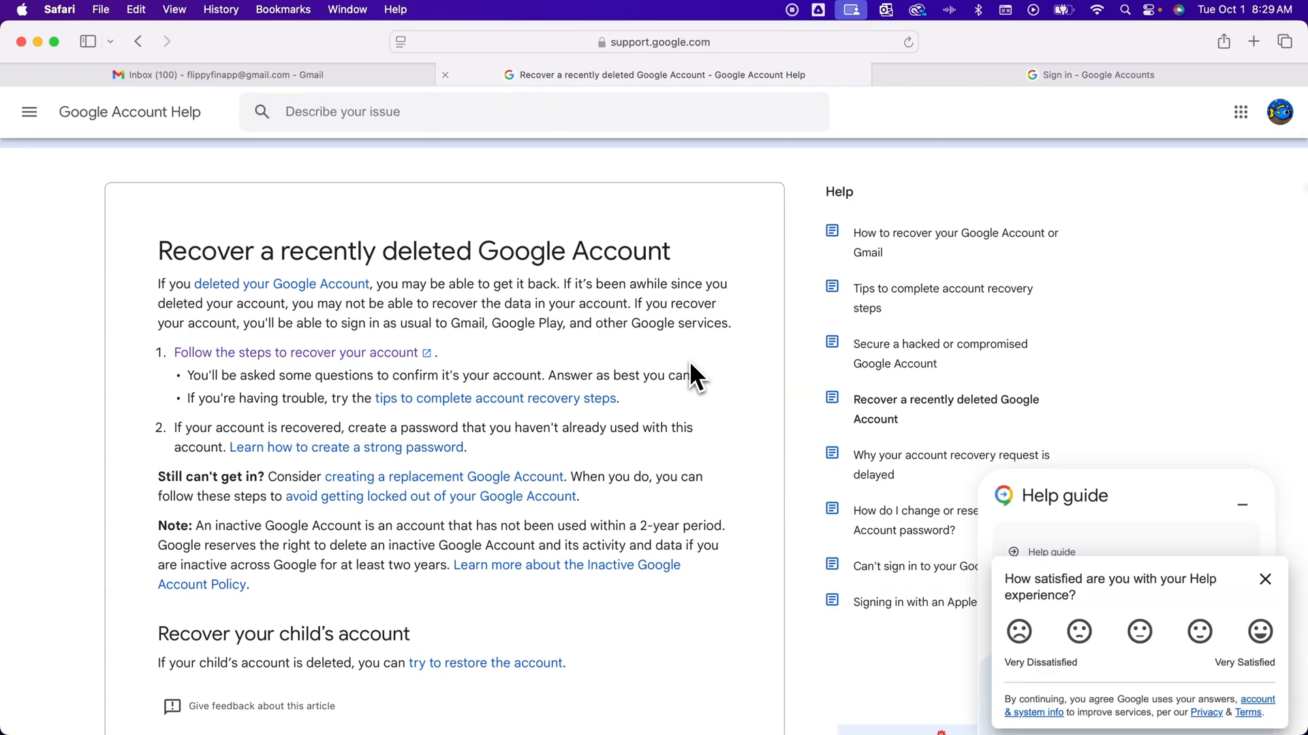